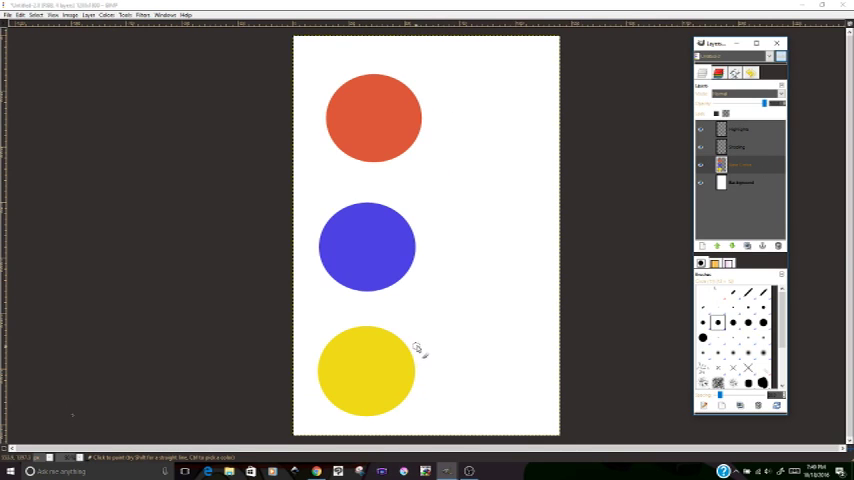
{"action": "mouse_move", "coordinate": [428, 172]}
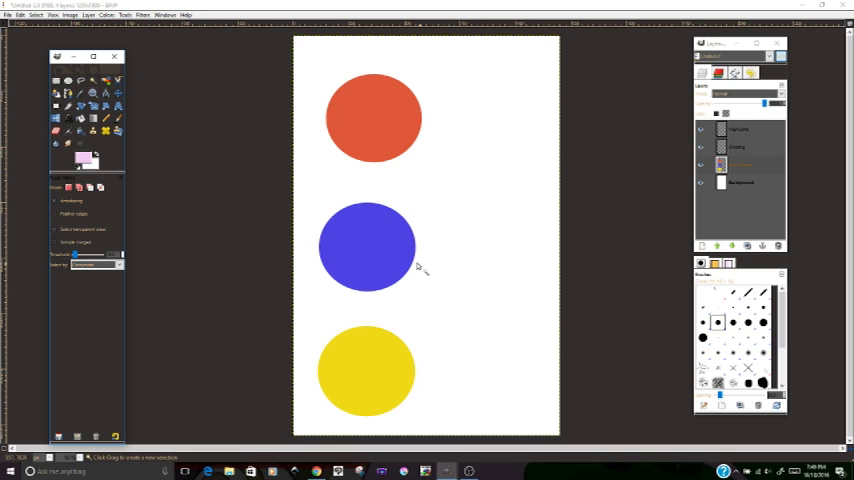
{"action": "mouse_move", "coordinate": [304, 104]}
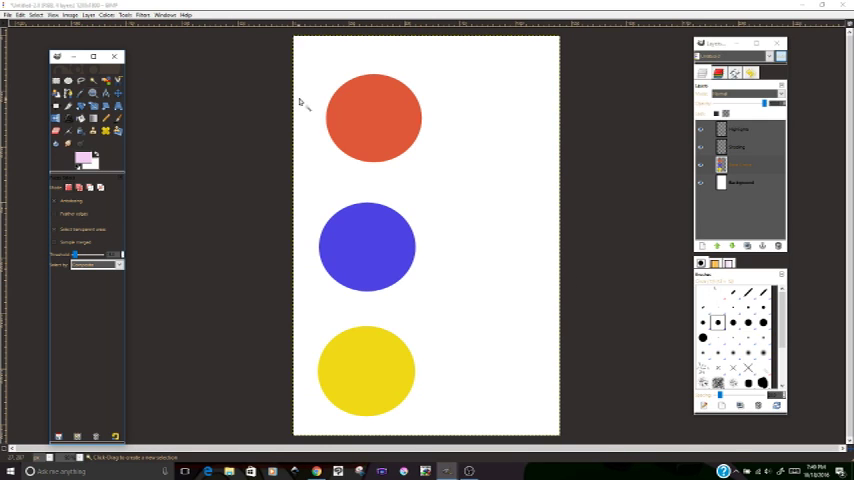
{"action": "mouse_move", "coordinate": [388, 120]}
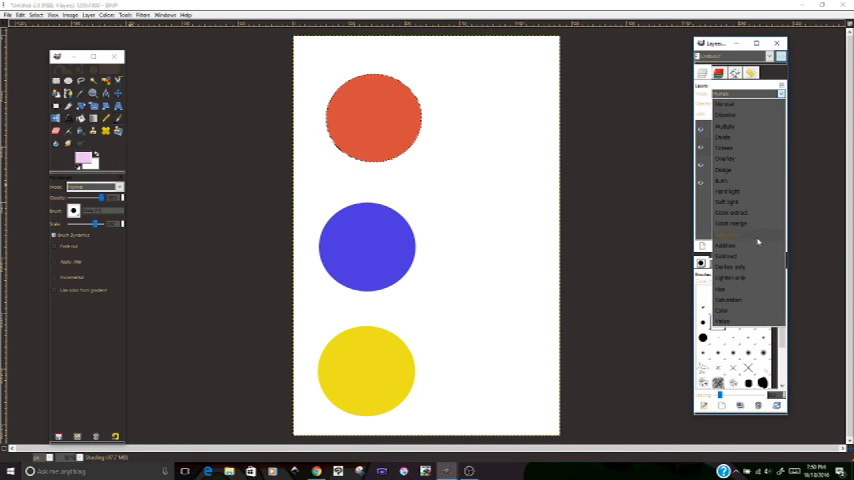
{"action": "mouse_move", "coordinate": [754, 128]}
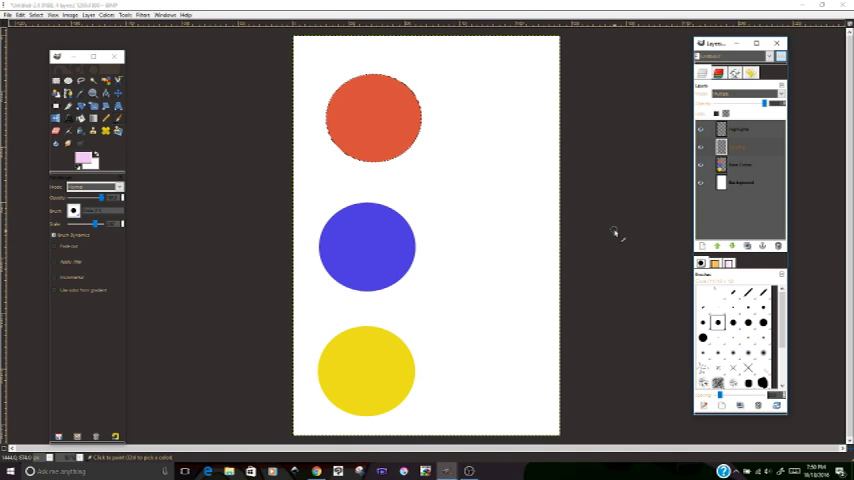
{"action": "key", "text": "Tab"}
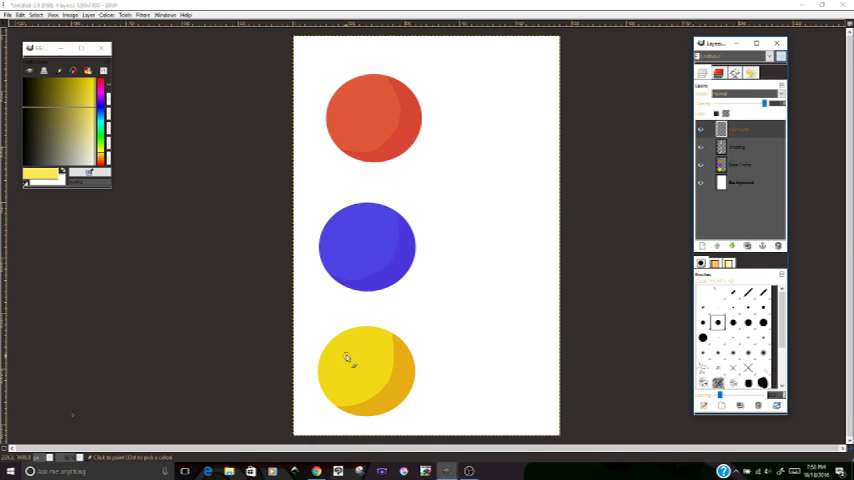
Step: Toggle the docks with Tab to view the yellow circle's glossy highlight unobstructed
{"action": "key", "text": "Tab"}
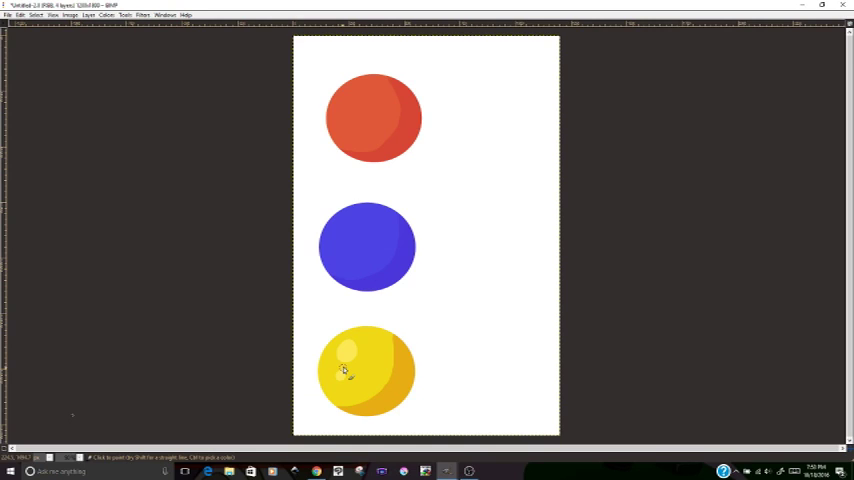
{"action": "mouse_move", "coordinate": [412, 356]}
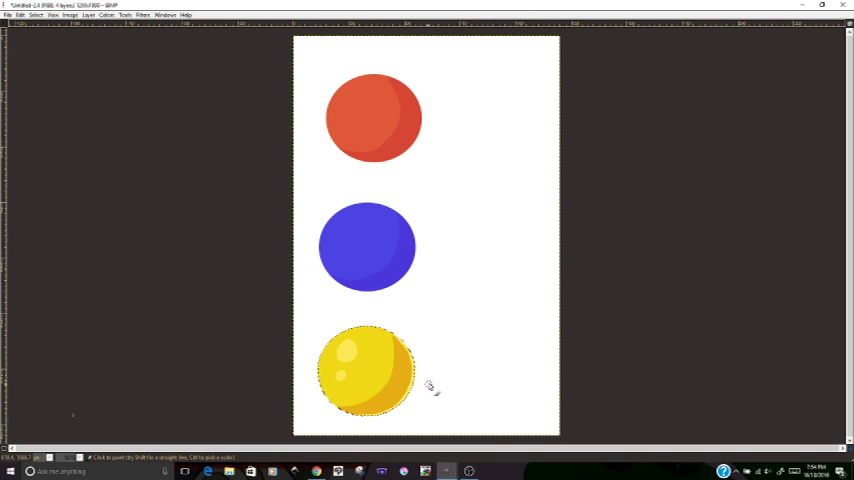
{"action": "mouse_move", "coordinate": [444, 472]}
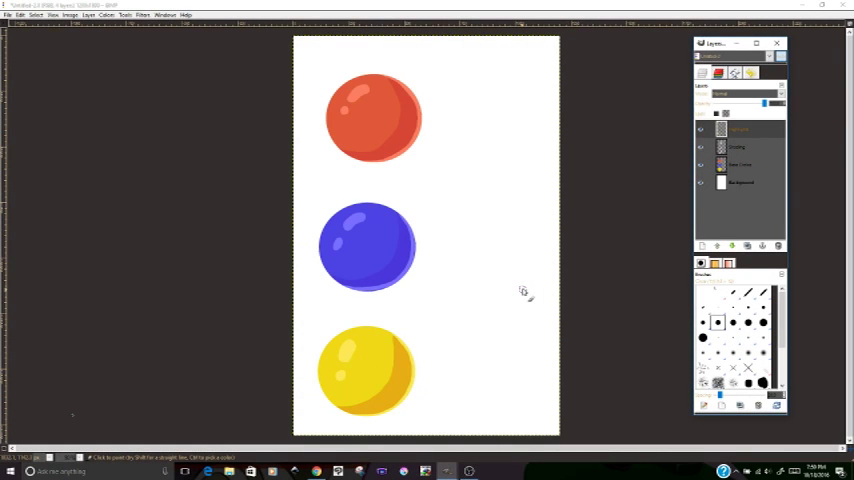
{"action": "mouse_move", "coordinate": [496, 180]}
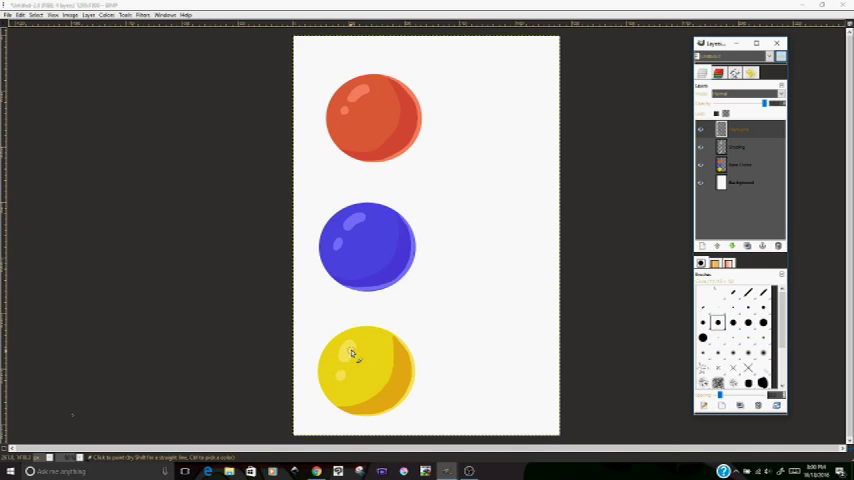
{"action": "mouse_move", "coordinate": [520, 208]}
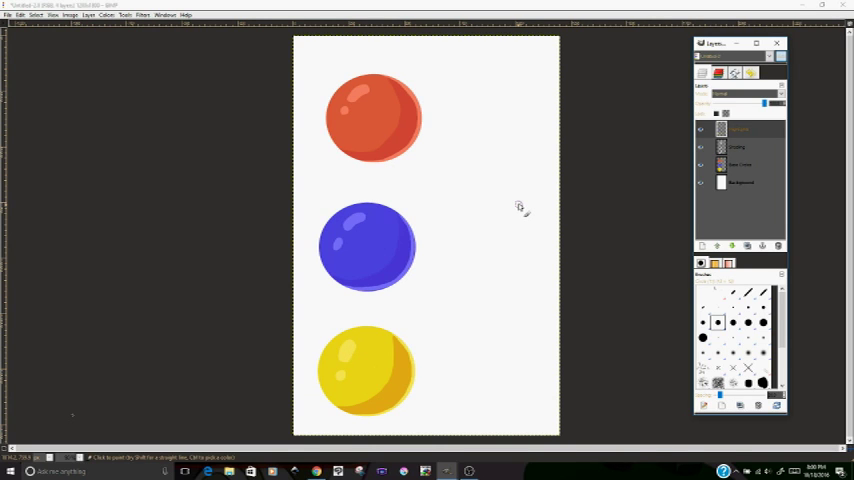